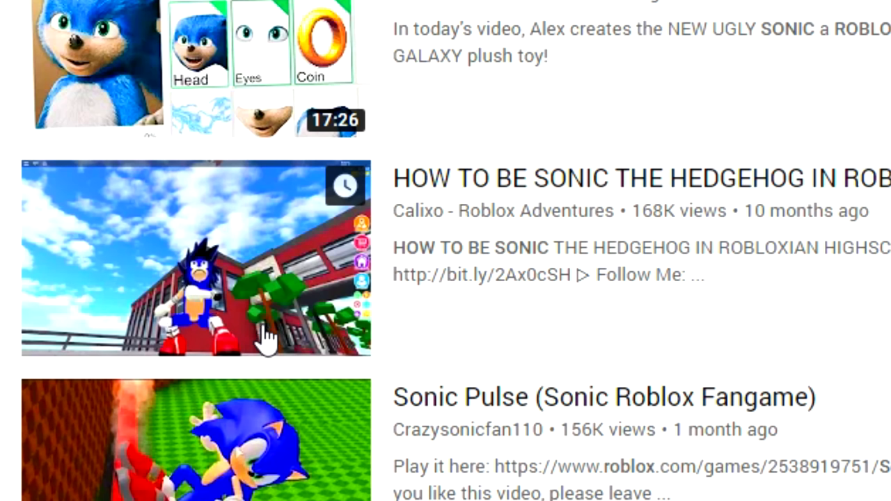
Step: Start the Calixo 'How to be Sonic the Hedgehog in Robloxian Highschool' video from the results
{"action": "left_click", "coordinate": [197, 259]}
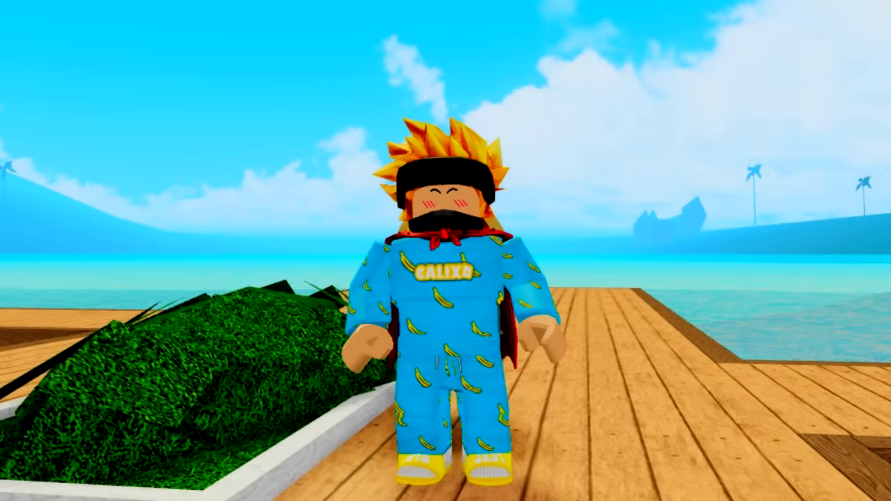
Step: Search the avatar catalog for 'sonic' to find the hair, body, glove and shoe items
{"action": "left_click", "coordinate": [446, 31]}
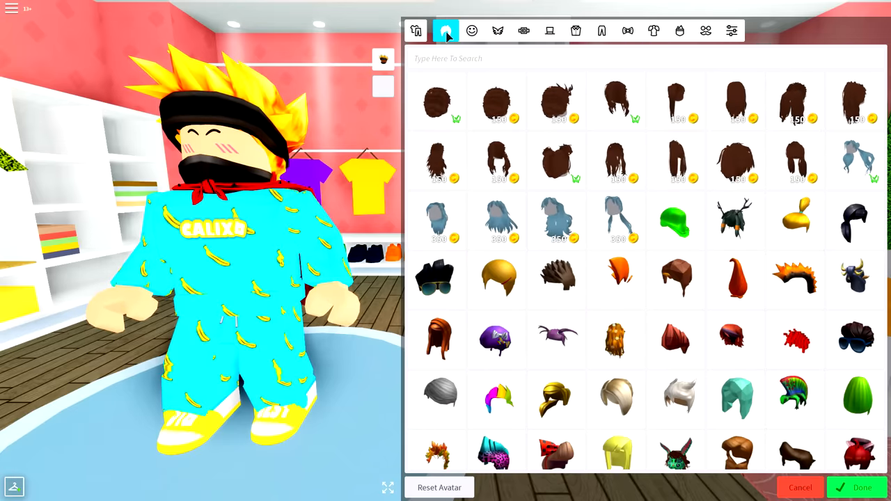
{"action": "type", "text": "sonic"}
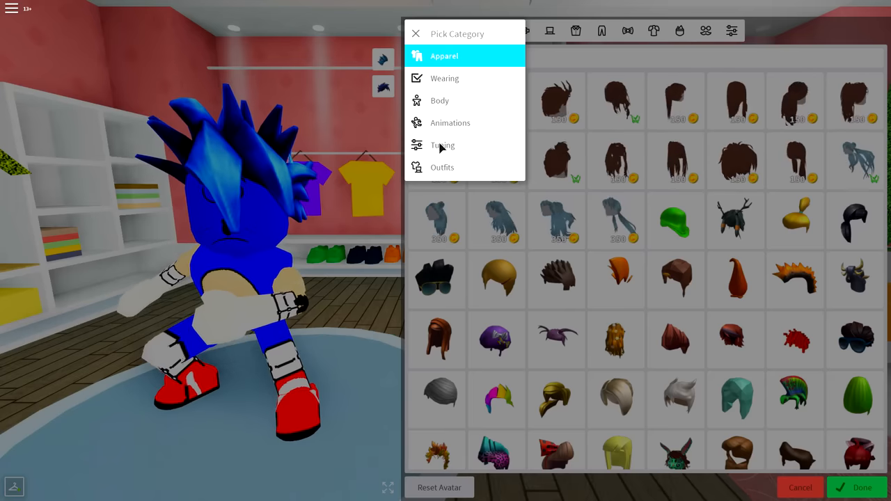
{"action": "left_click", "coordinate": [444, 78]}
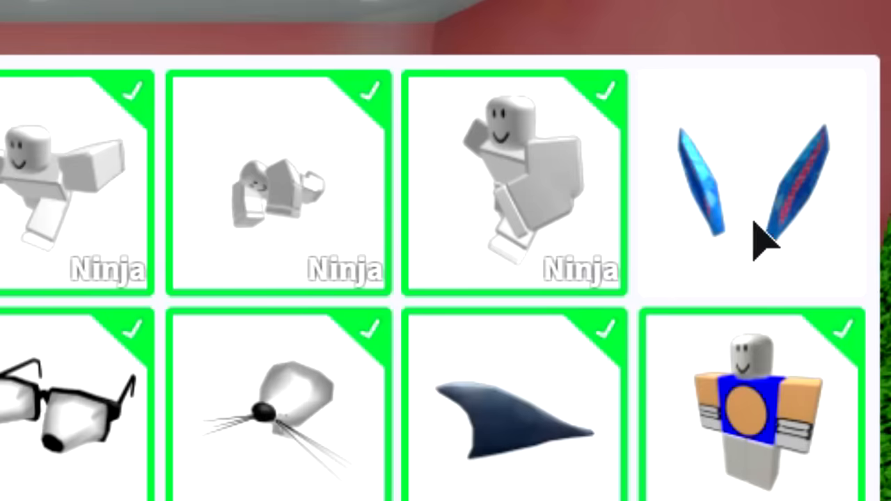
{"action": "scroll", "scroll_direction": "down", "scroll_amount": 3}
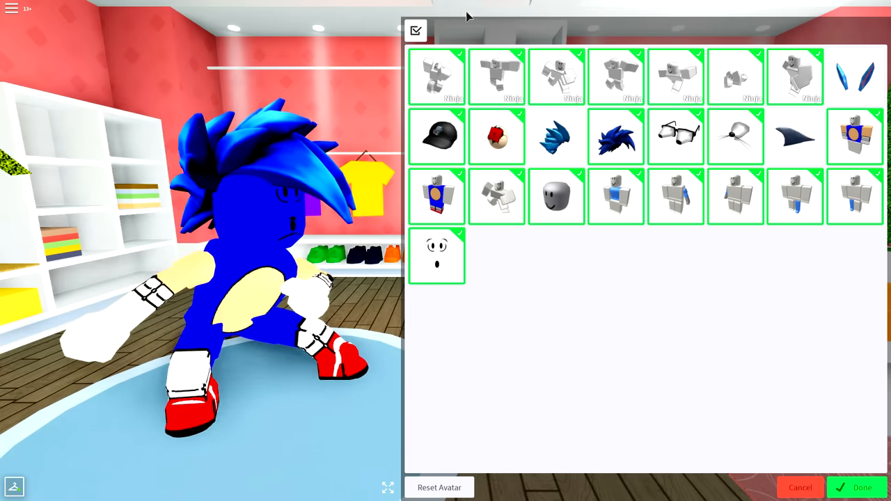
{"action": "left_click", "coordinate": [415, 31]}
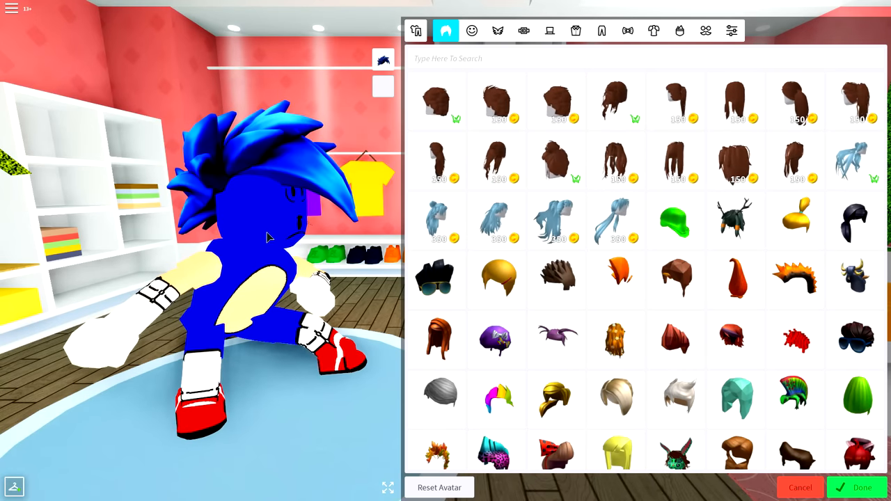
Step: Wear the blue Sonic pants added through Custom Pants by item ID
{"action": "left_click", "coordinate": [602, 30]}
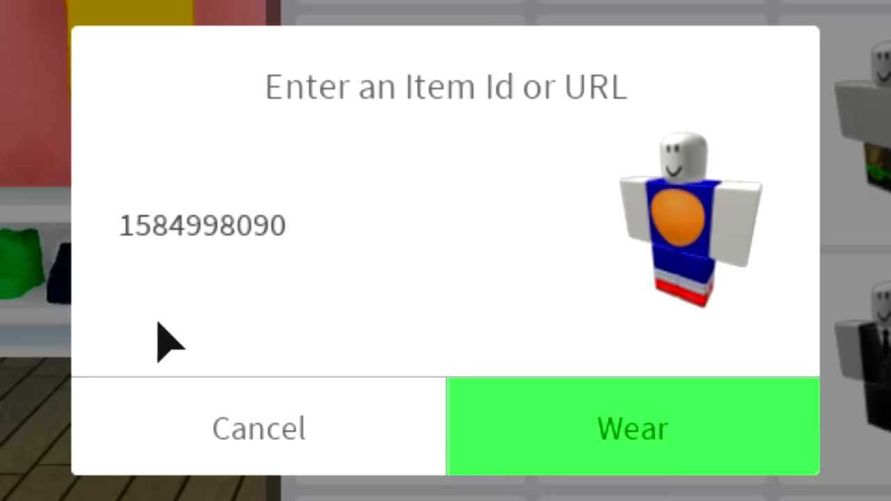
{"action": "mouse_move", "coordinate": [630, 446]}
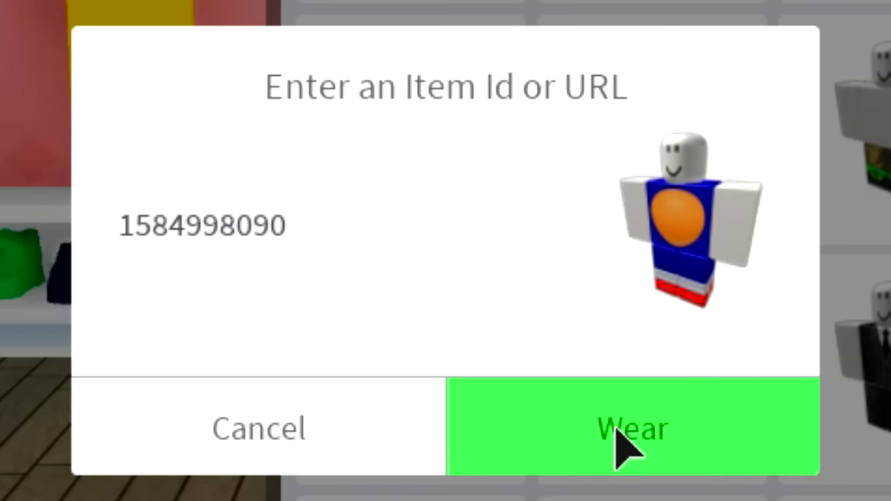
{"action": "left_click", "coordinate": [633, 427]}
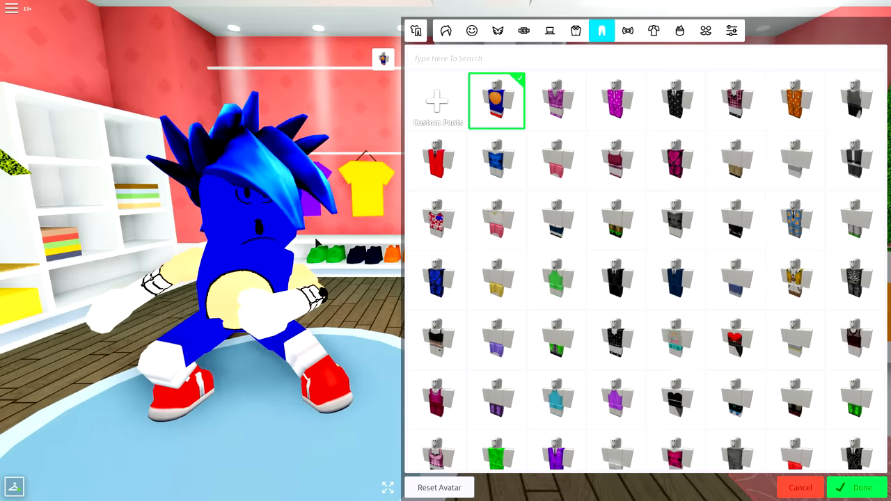
Step: Wear the blue Sonic shirt with the orange belly circle added by item ID under Shirts
{"action": "left_click", "coordinate": [577, 31]}
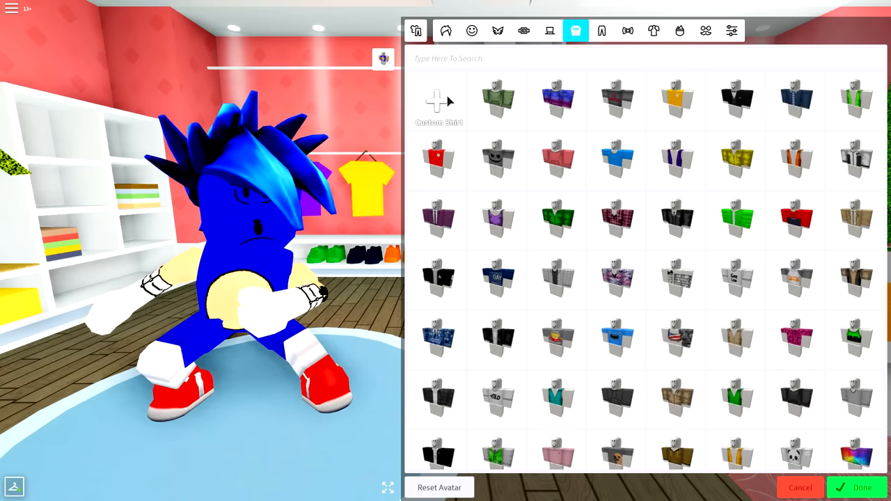
{"action": "left_click", "coordinate": [439, 104]}
{"action": "type", "text": "166997535"}
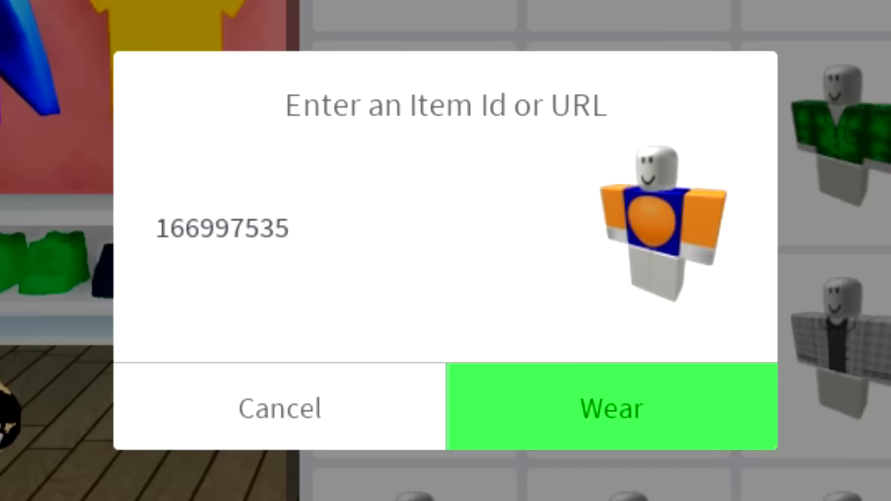
{"action": "left_click", "coordinate": [610, 408]}
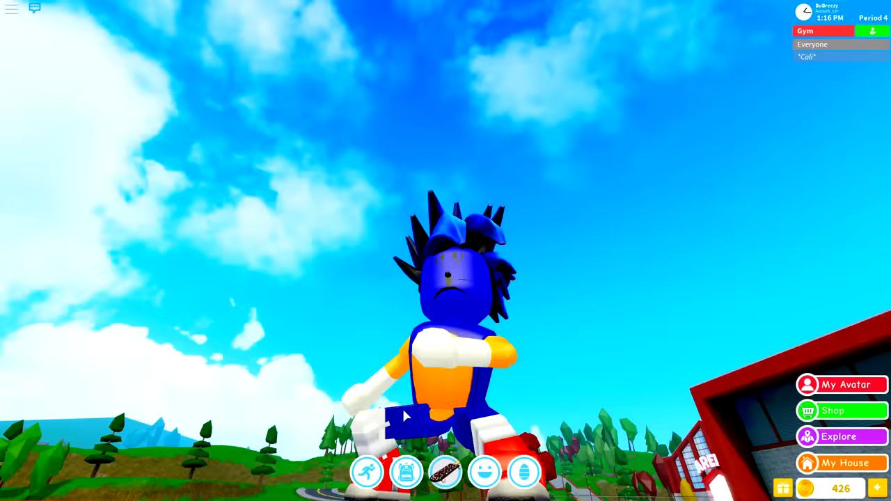
Step: Return to My Avatar and preview the spiky blue hair and red mouth in accessory tuning
{"action": "left_click", "coordinate": [849, 385]}
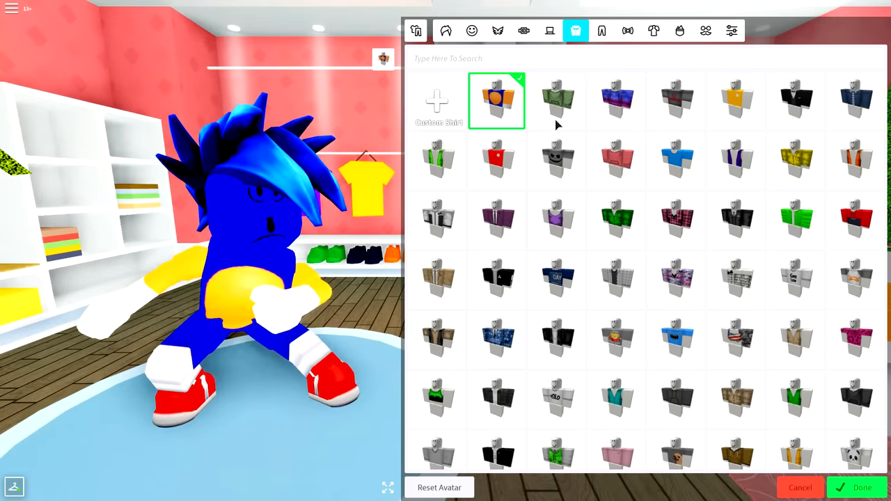
{"action": "left_click", "coordinate": [731, 31]}
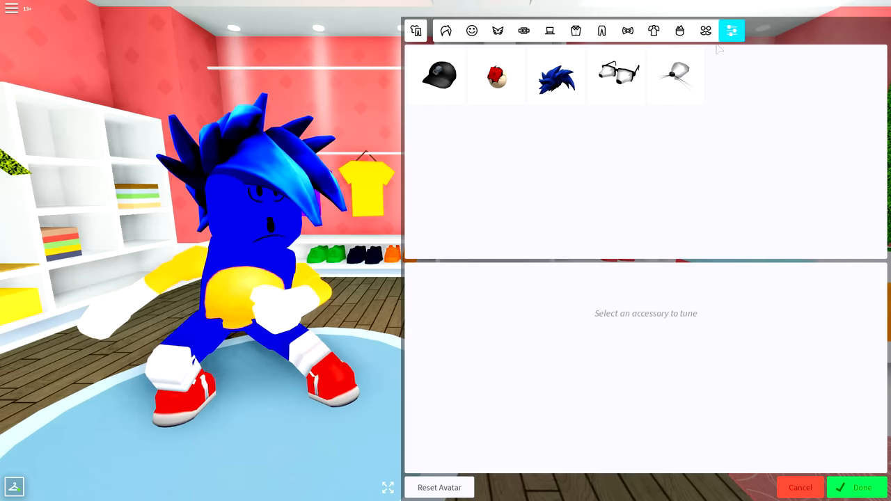
{"action": "left_click", "coordinate": [556, 75]}
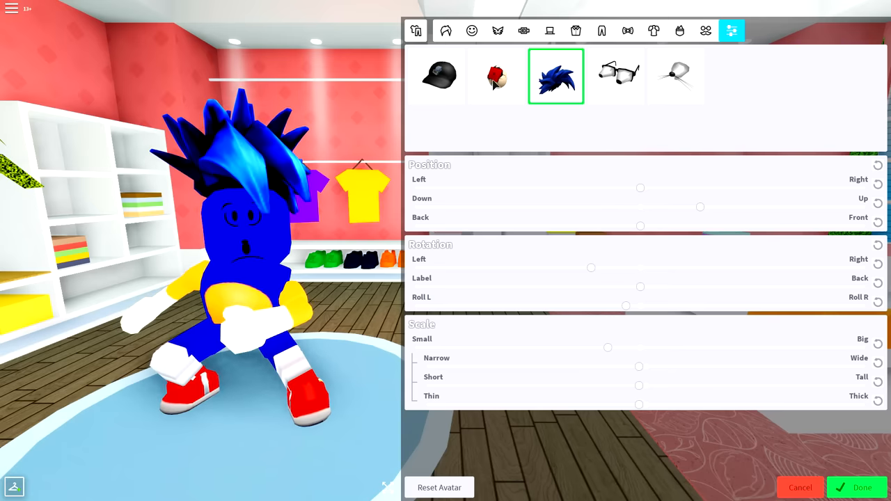
{"action": "left_click", "coordinate": [496, 76]}
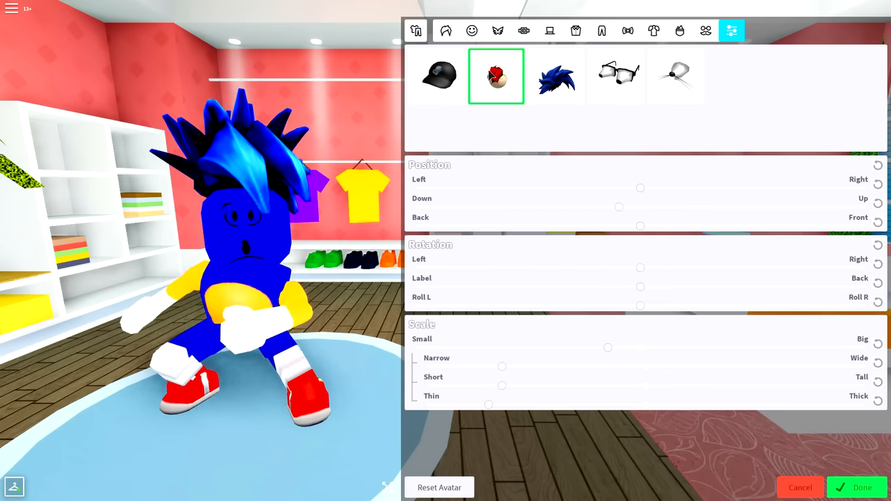
Step: Glance at the hat catalog, then return to the Tuning category for worn accessories
{"action": "left_click", "coordinate": [549, 30]}
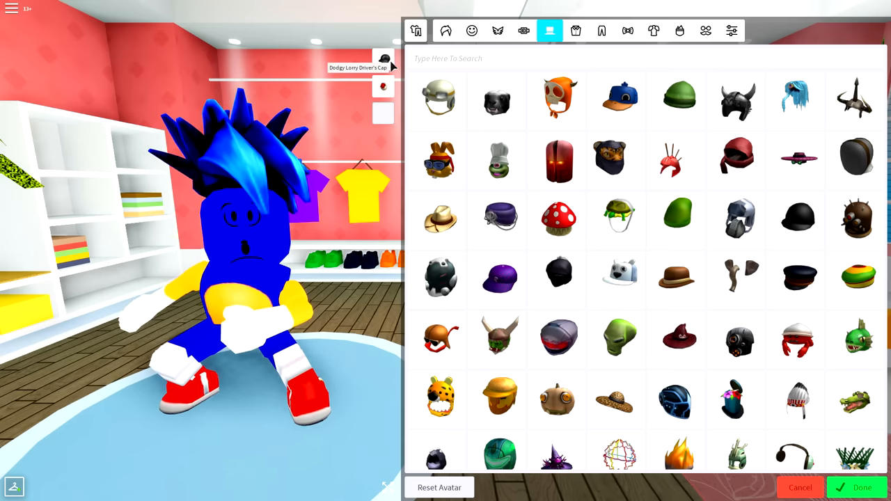
{"action": "left_click", "coordinate": [415, 30]}
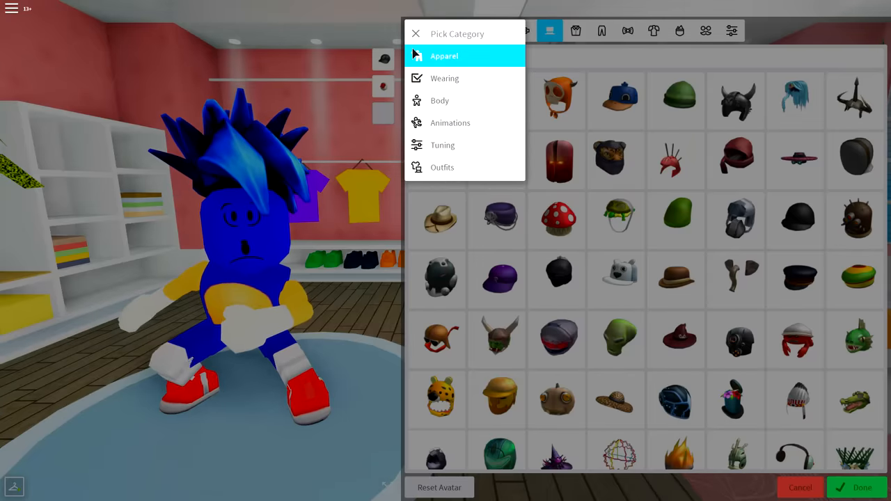
{"action": "left_click", "coordinate": [732, 31]}
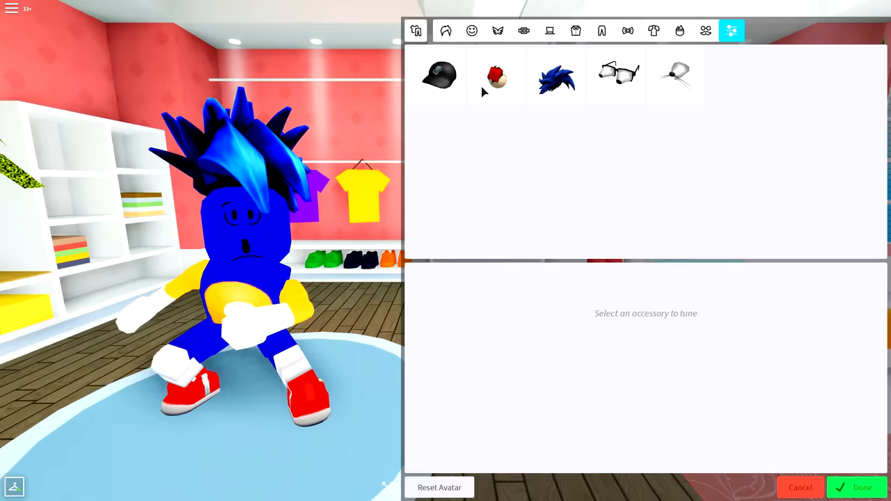
Step: Shift the red mouth accessory's position slider so it sits lower on Sonic's face
{"action": "left_click", "coordinate": [496, 76]}
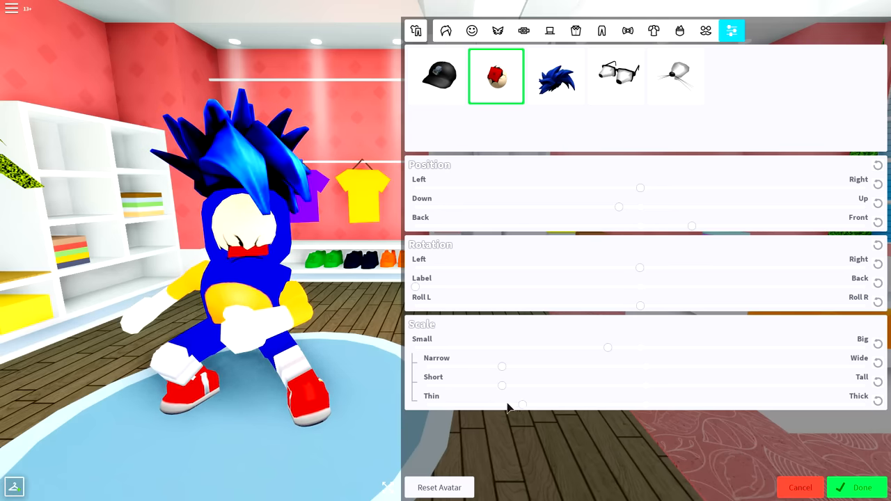
{"action": "left_click_drag", "start_coordinate": [523, 404], "coordinate": [468, 404]}
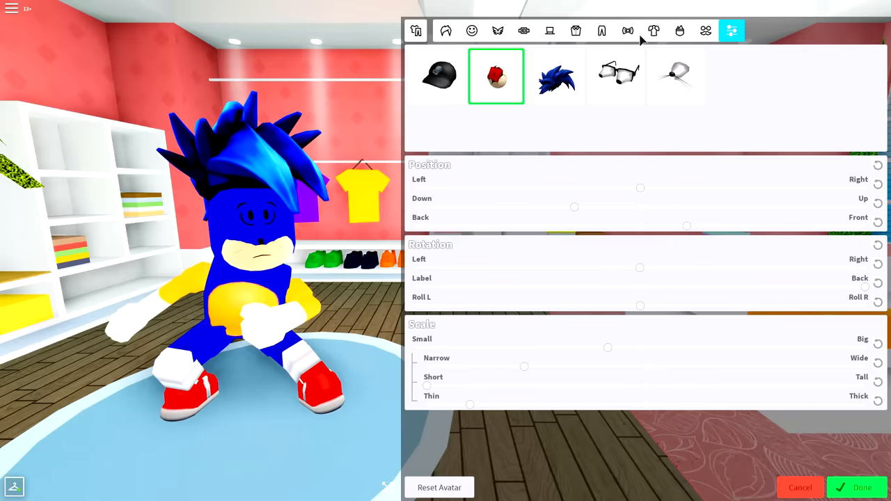
Step: Select the thin white accessory and nudge its slider to fit it as Sonic's muzzle
{"action": "left_click", "coordinate": [676, 76]}
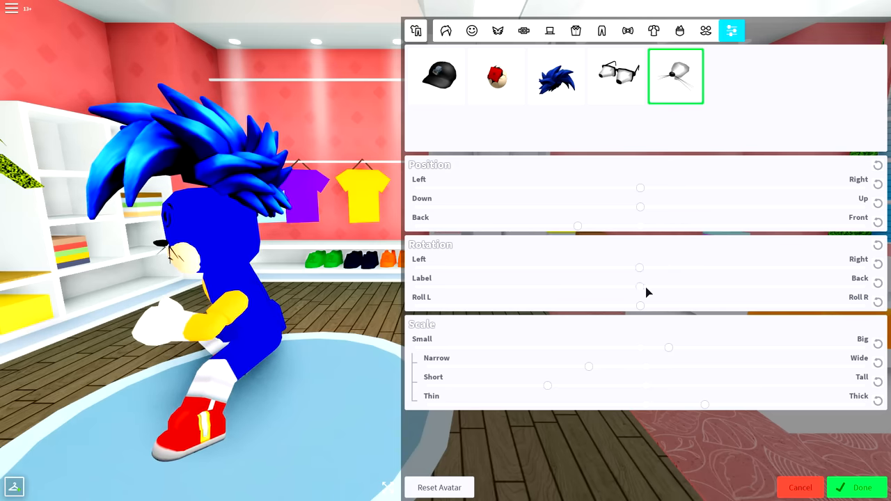
{"action": "left_click_drag", "start_coordinate": [640, 286], "coordinate": [663, 287]}
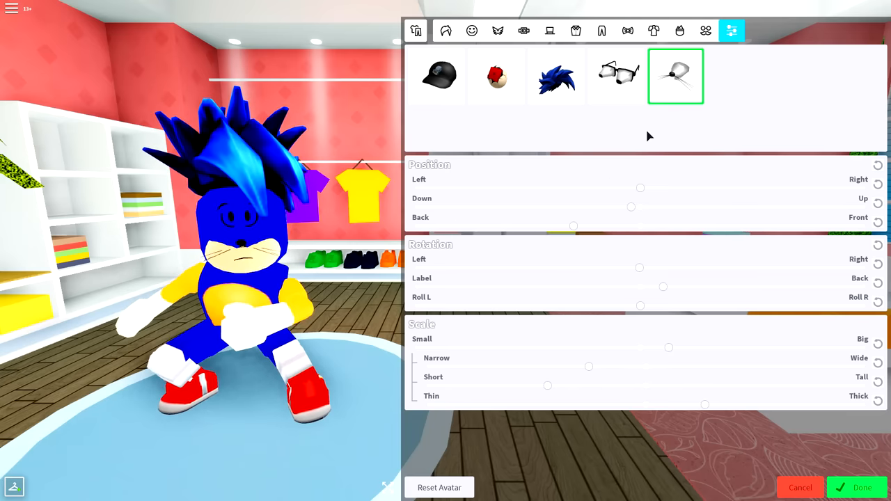
Step: Adjust the whiskers accessory's placement, then bring up the glasses for tuning
{"action": "left_click", "coordinate": [436, 75]}
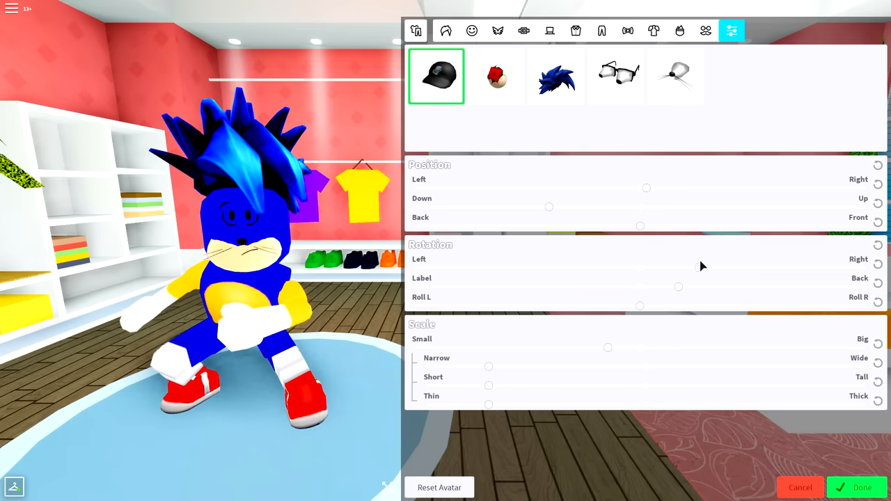
{"action": "left_click", "coordinate": [616, 75]}
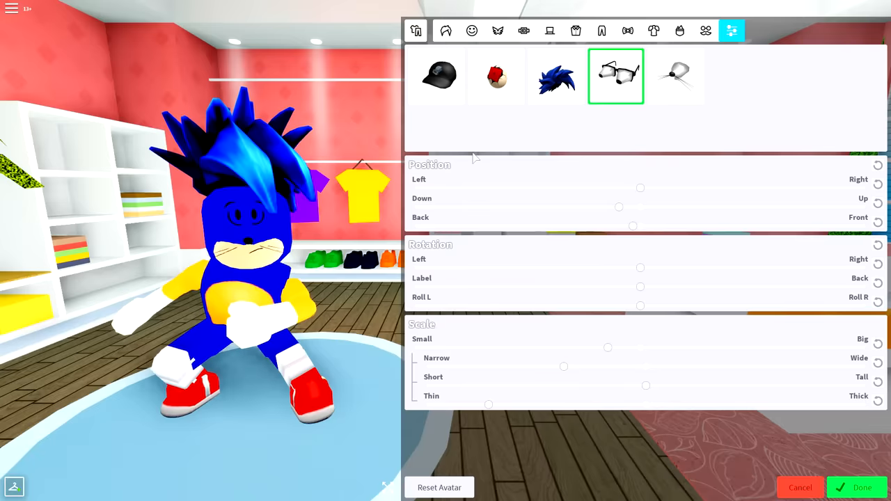
Step: In Body Scale, set upper arms width to minimum and widen the hands
{"action": "left_click", "coordinate": [415, 31]}
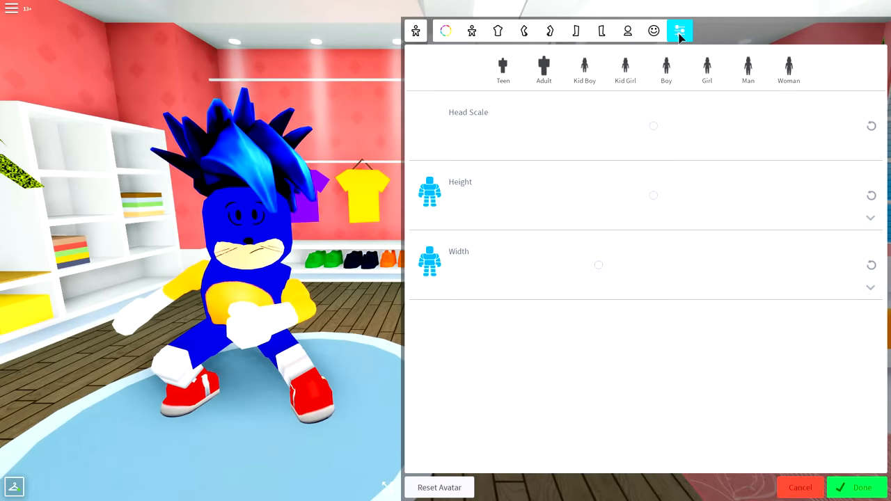
{"action": "mouse_move", "coordinate": [322, 288]}
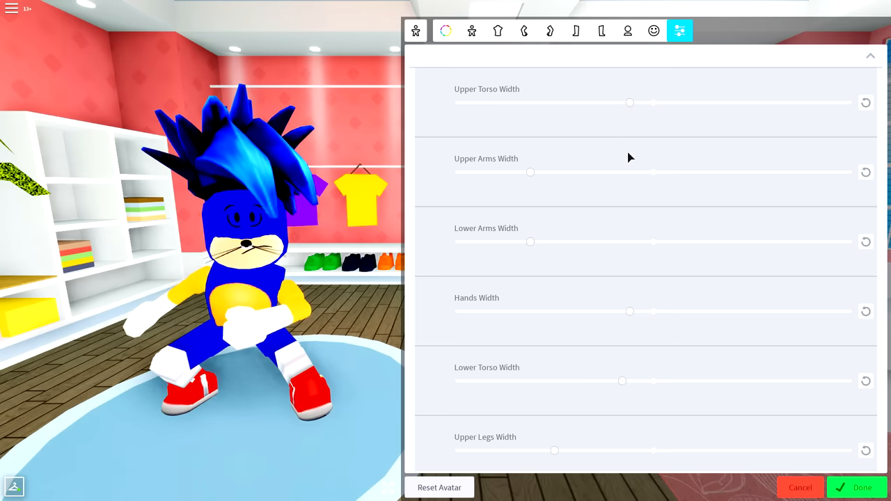
{"action": "left_click_drag", "start_coordinate": [530, 173], "coordinate": [457, 172]}
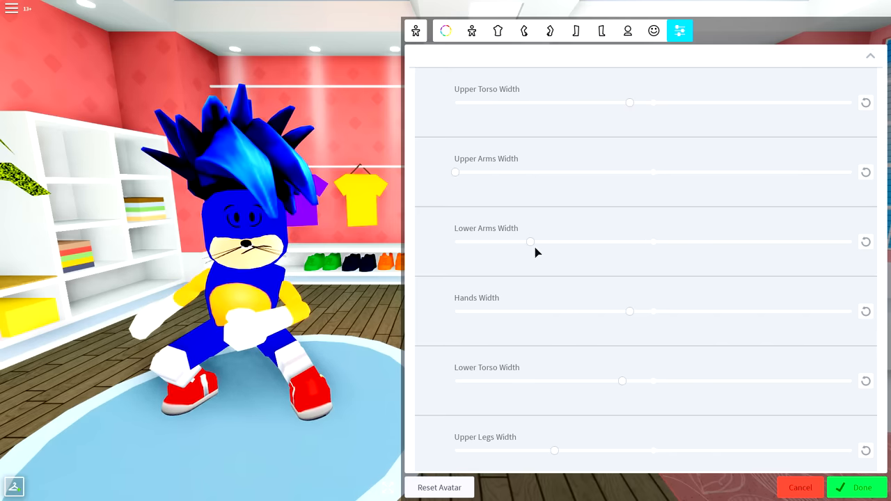
{"action": "scroll", "scroll_direction": "down", "scroll_amount": 3}
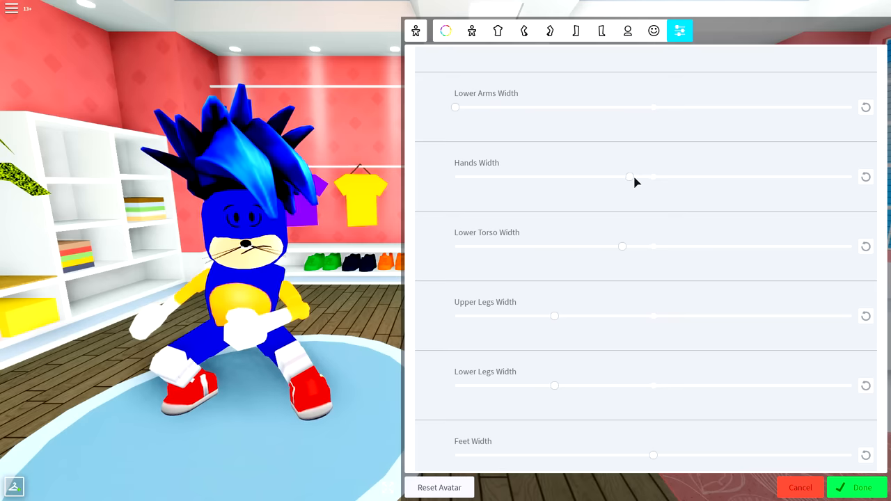
{"action": "left_click_drag", "start_coordinate": [630, 176], "coordinate": [755, 175]}
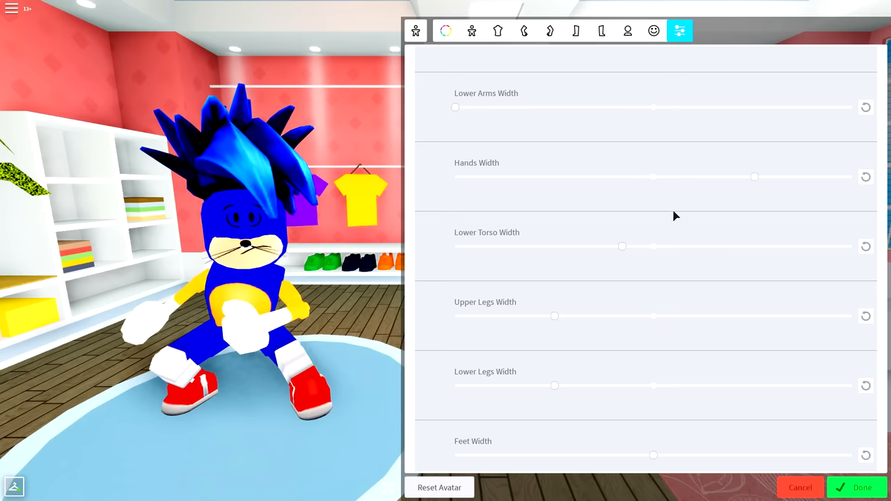
Step: Set upper legs width to minimum and scroll on to the height sliders
{"action": "scroll", "scroll_direction": "down", "scroll_amount": 3}
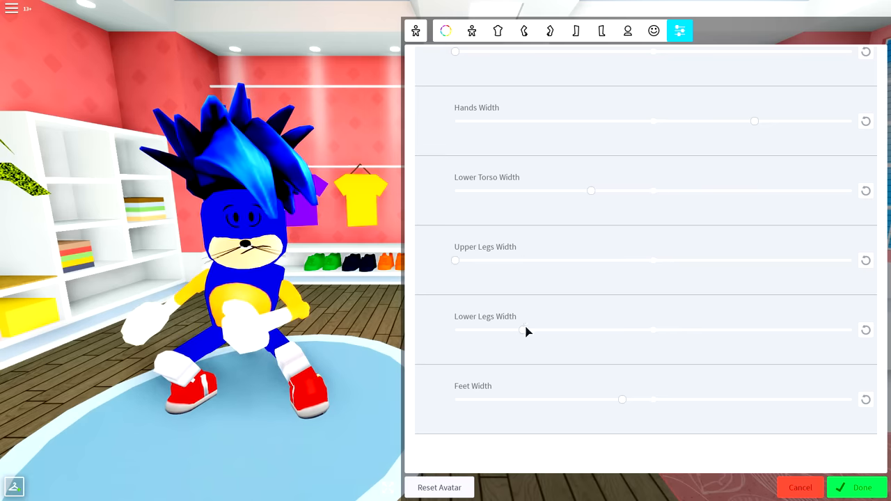
{"action": "left_click_drag", "start_coordinate": [523, 330], "coordinate": [455, 330]}
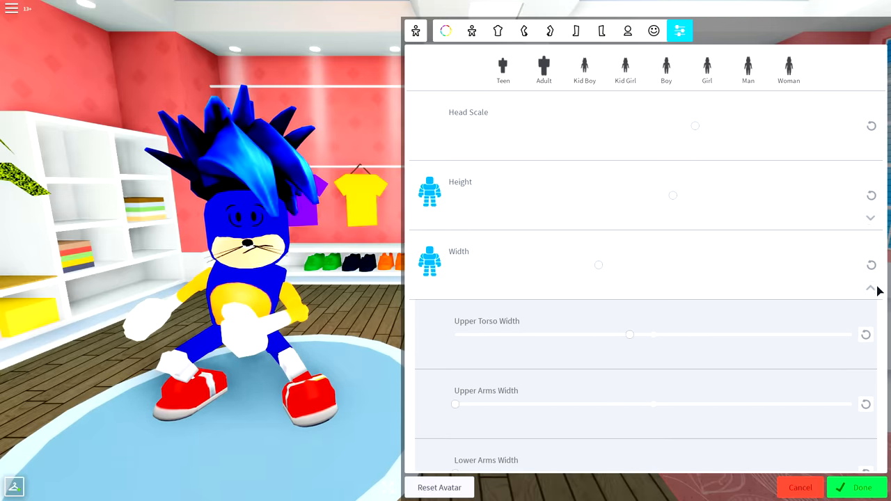
{"action": "scroll", "scroll_direction": "down", "scroll_amount": 3}
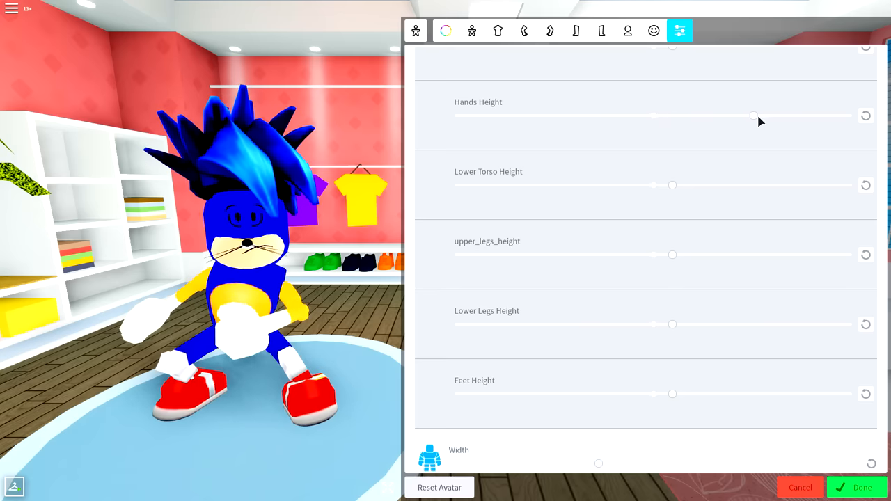
{"action": "scroll", "scroll_direction": "down", "scroll_amount": 3}
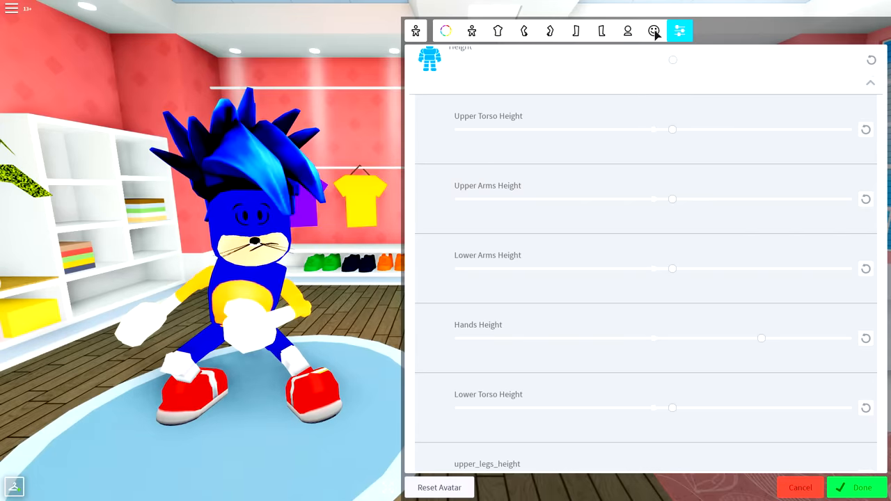
Step: From the Wearing view, switch the editor category back to accessory Tuning
{"action": "left_click", "coordinate": [655, 30]}
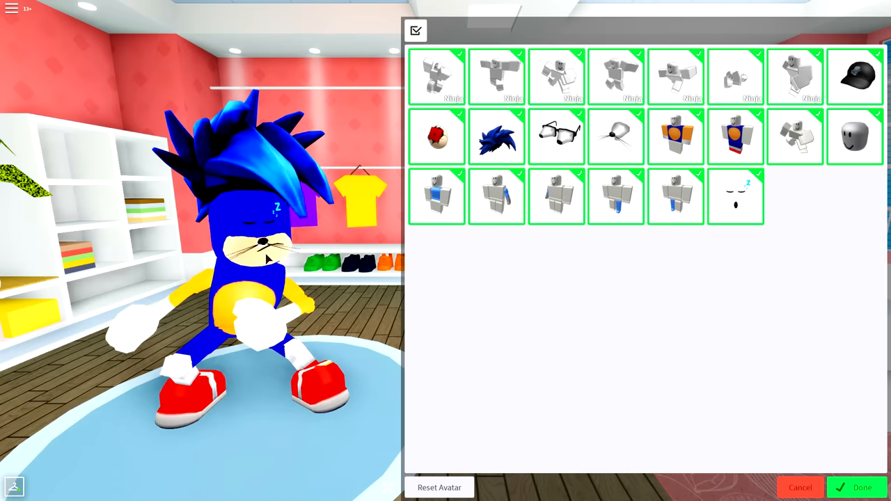
{"action": "left_click", "coordinate": [415, 31]}
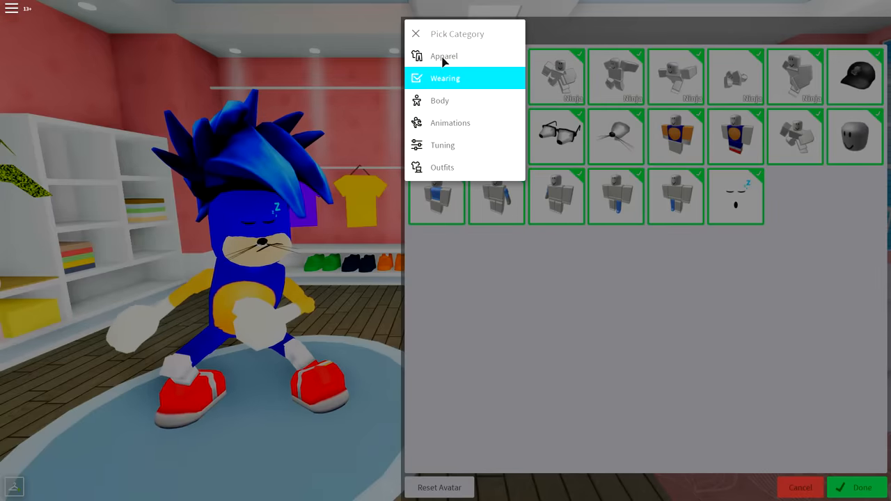
{"action": "left_click", "coordinate": [443, 145]}
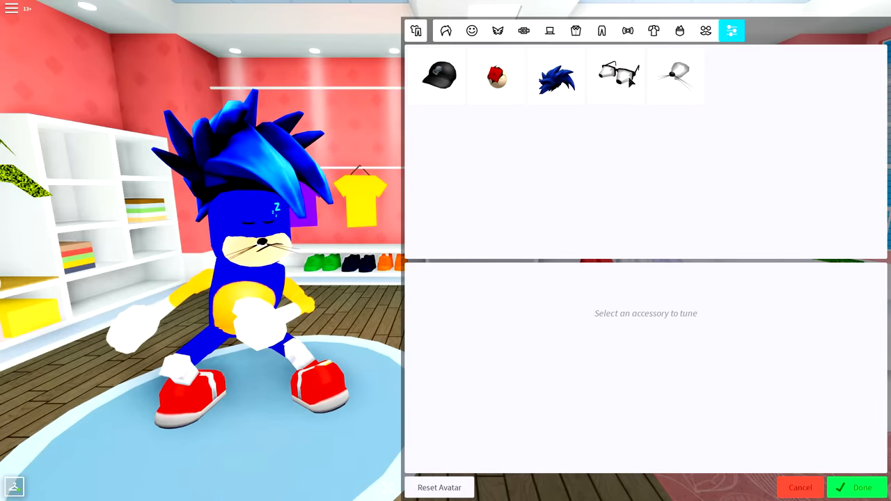
Step: Check the red mouth and whiskers in turn, then select the glasses for eye placement tuning
{"action": "left_click", "coordinate": [496, 75]}
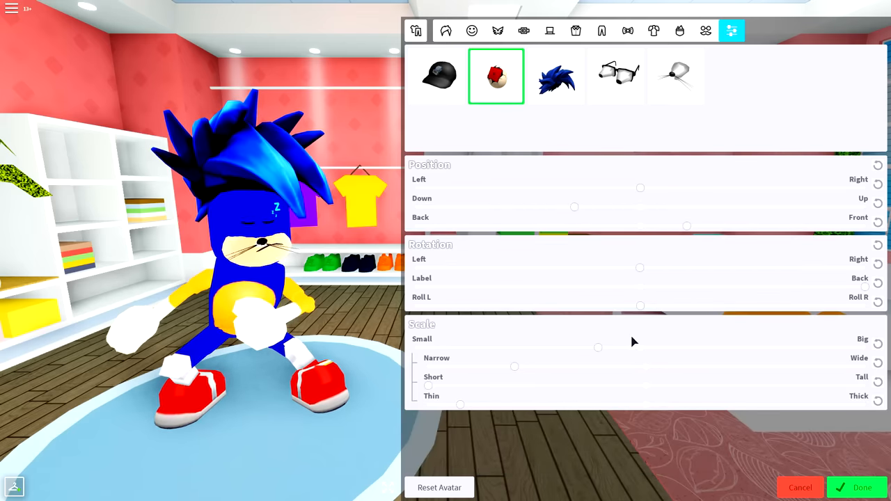
{"action": "left_click", "coordinate": [675, 75]}
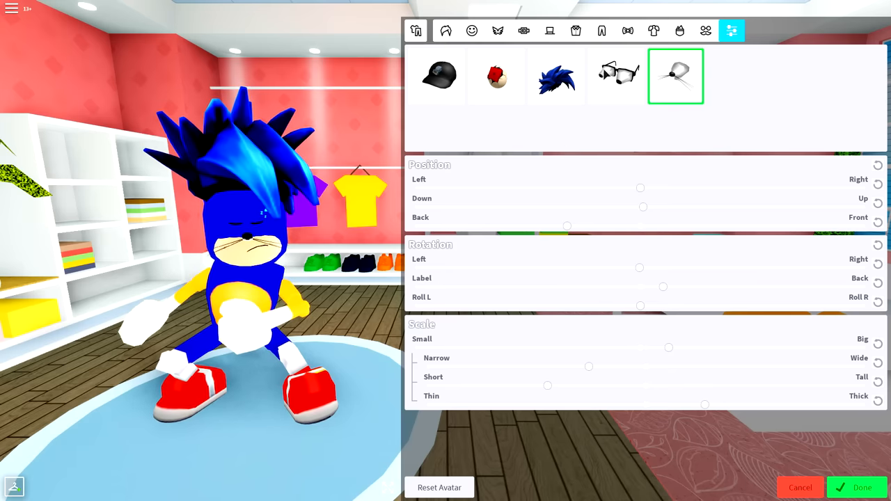
{"action": "left_click", "coordinate": [615, 75]}
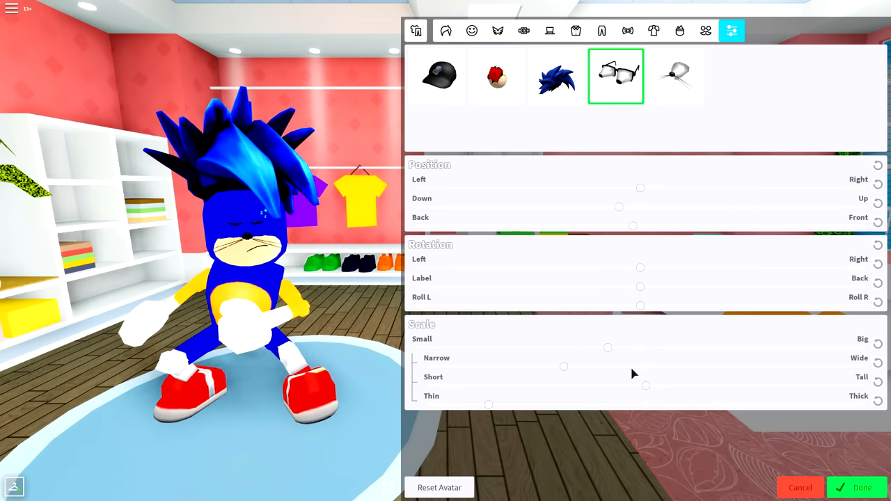
{"action": "mouse_move", "coordinate": [640, 242]}
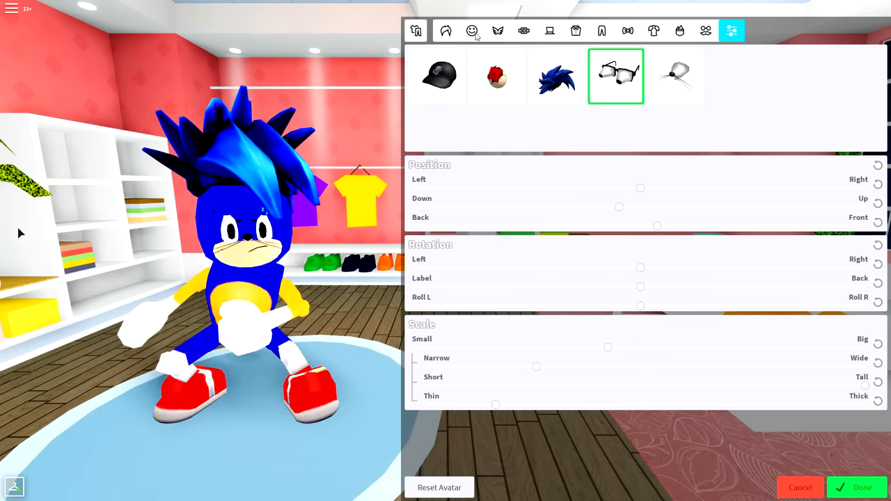
Step: Search the Hair catalog for 'blue', equip the lighter-blue spiky hair as a second layer, and finish editing
{"action": "left_click", "coordinate": [445, 30]}
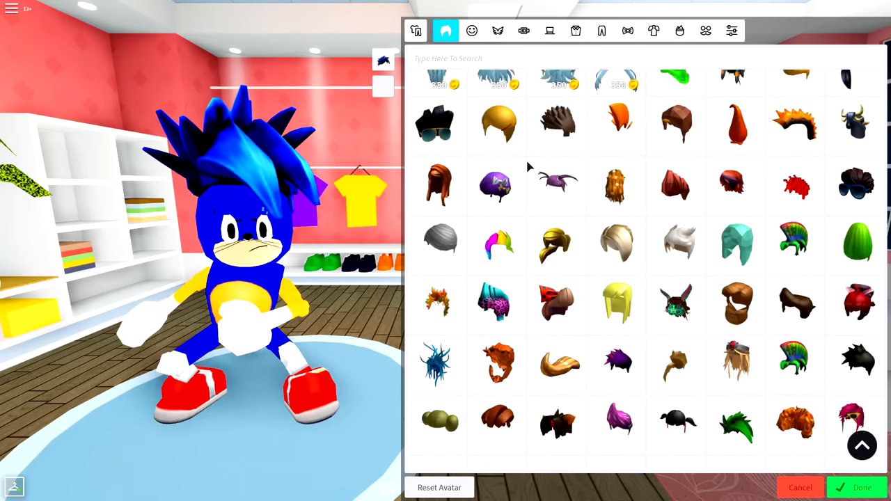
{"action": "scroll", "scroll_direction": "down", "scroll_amount": 3}
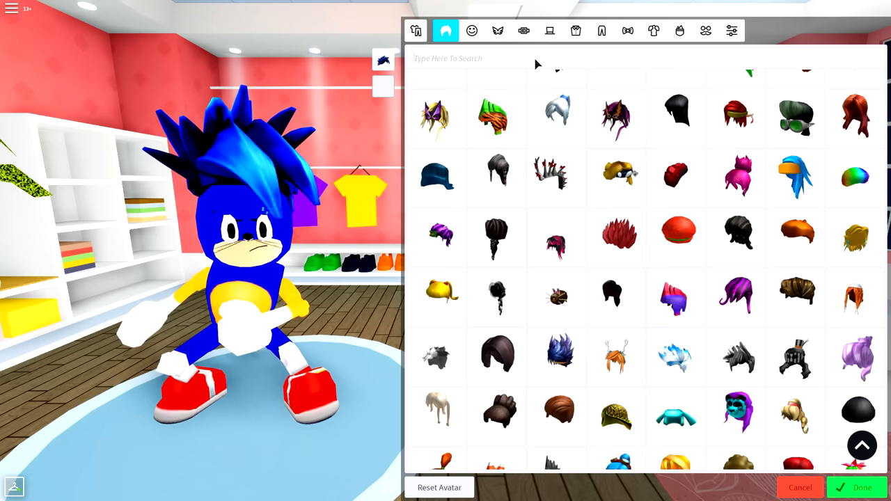
{"action": "type", "text": "blue"}
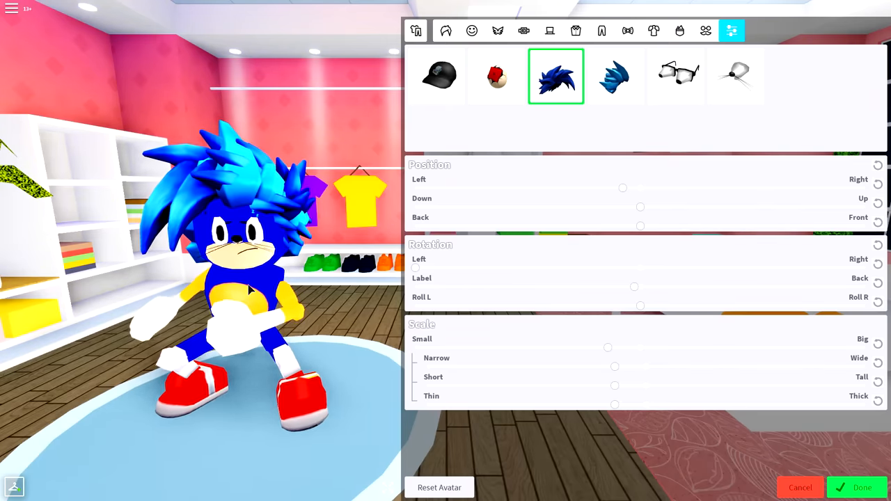
{"action": "left_click", "coordinate": [861, 488]}
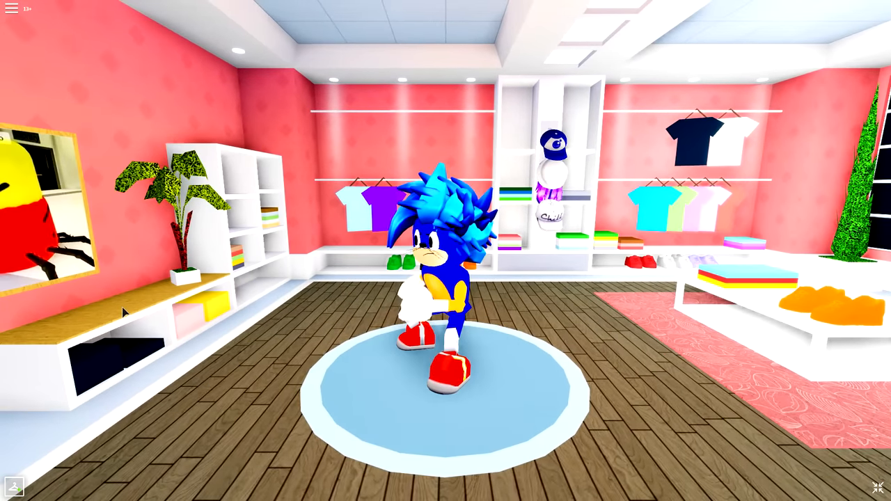